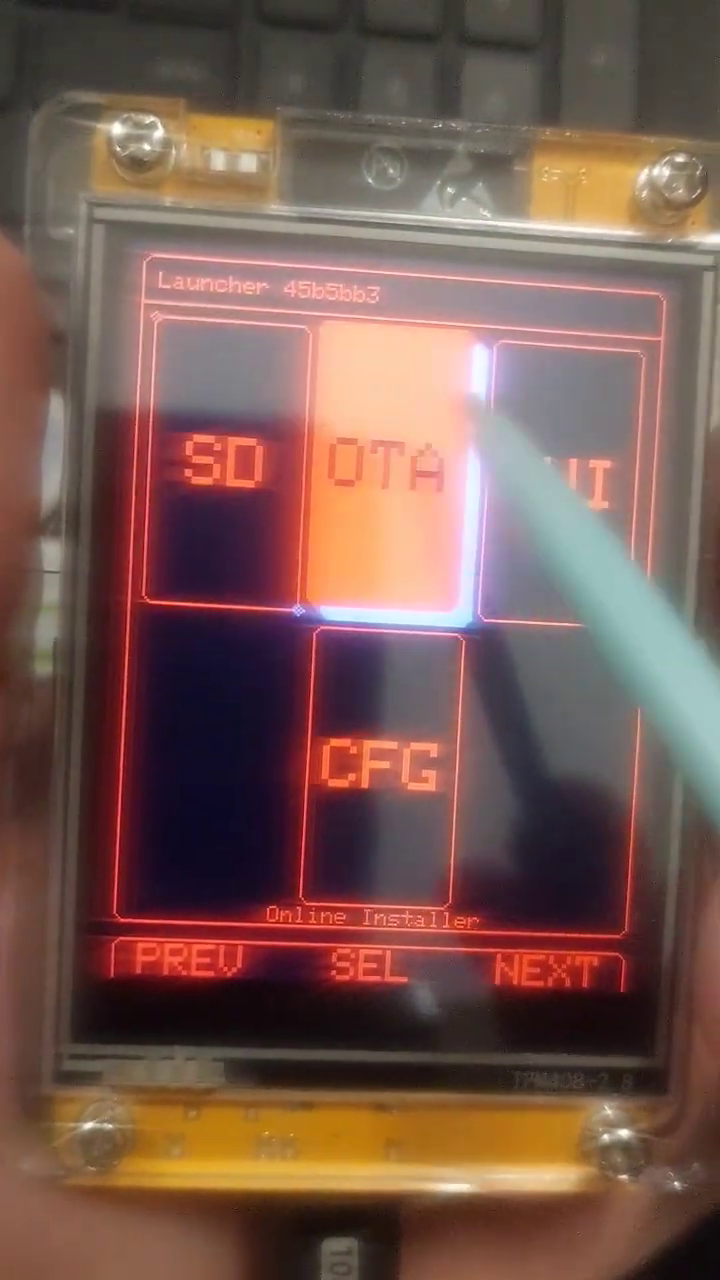
Choose OTA (Online Installer) on the CYD and reach the Launcher Web Flasher release choices
left_click(360, 968)
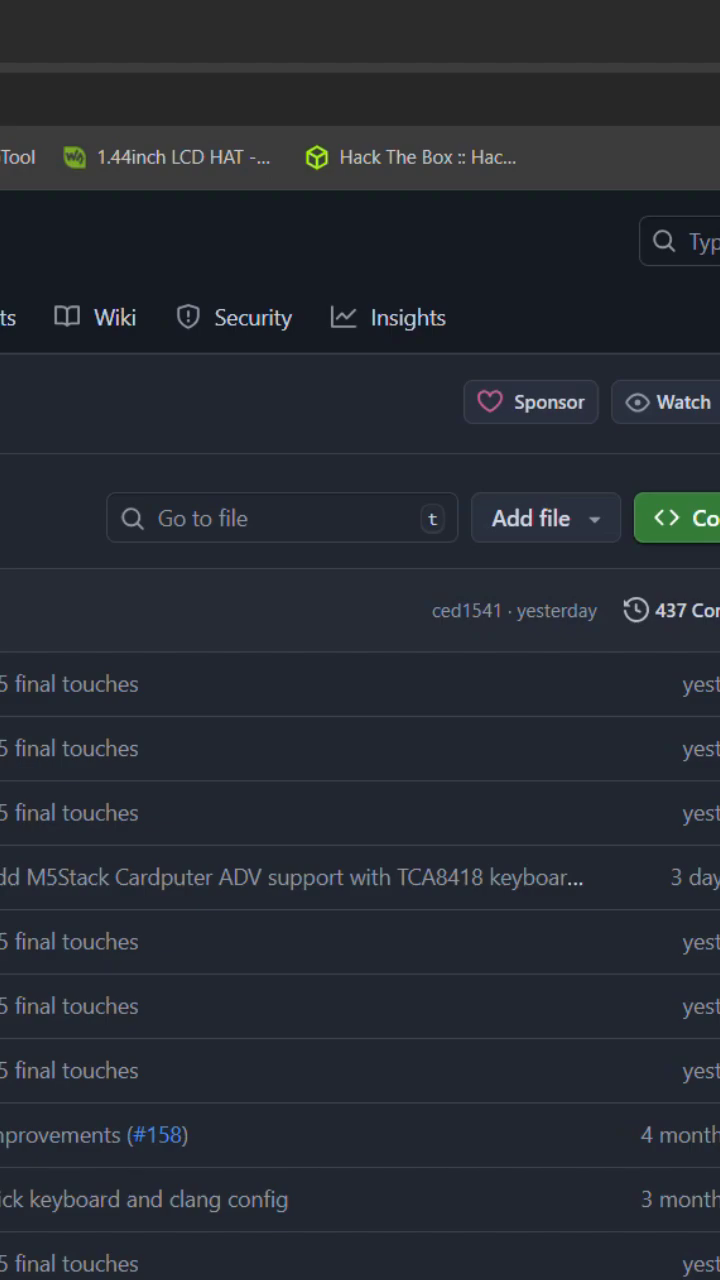
scroll("down", 3)
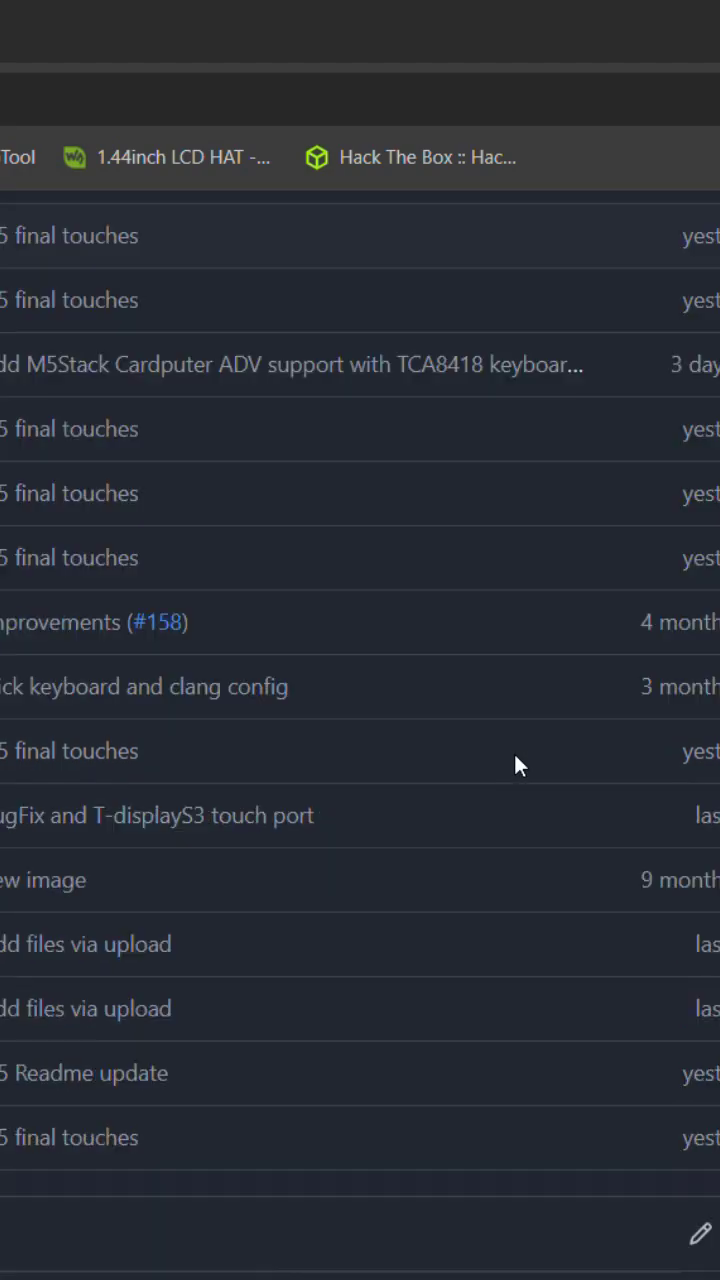
scroll("down", 3)
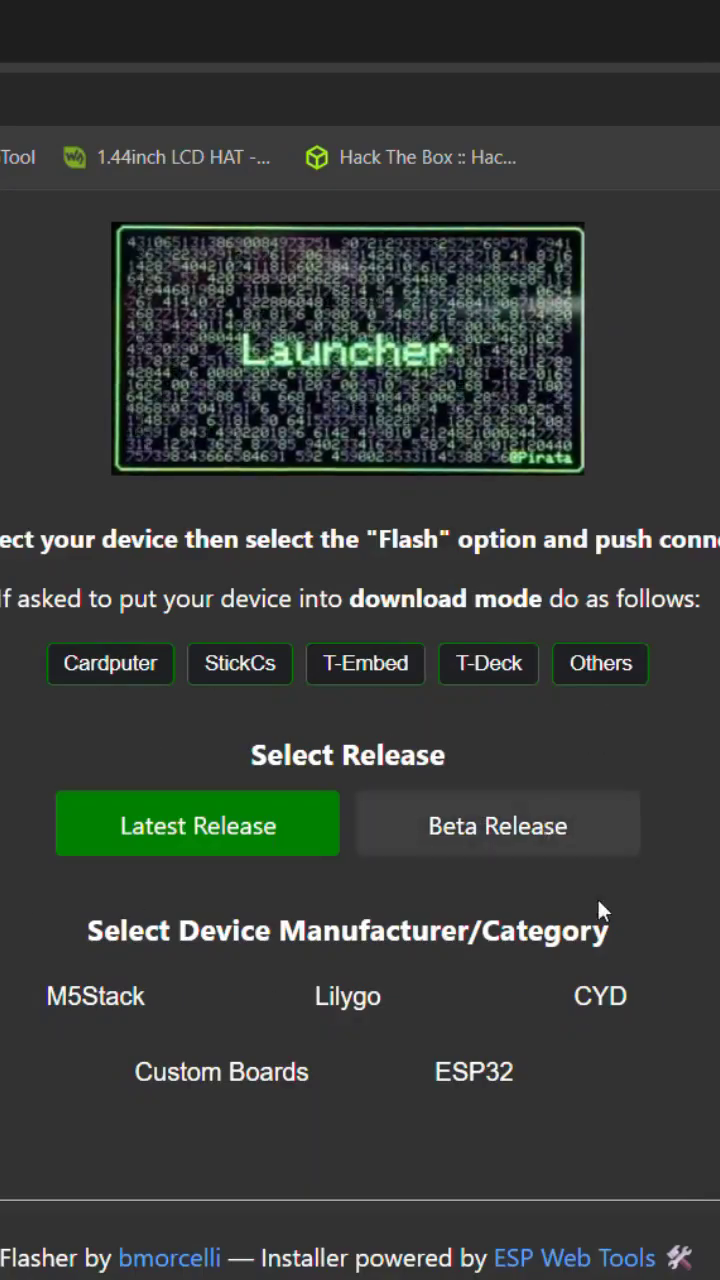
Expand the CYD manufacturer category to list its device models
left_click(600, 996)
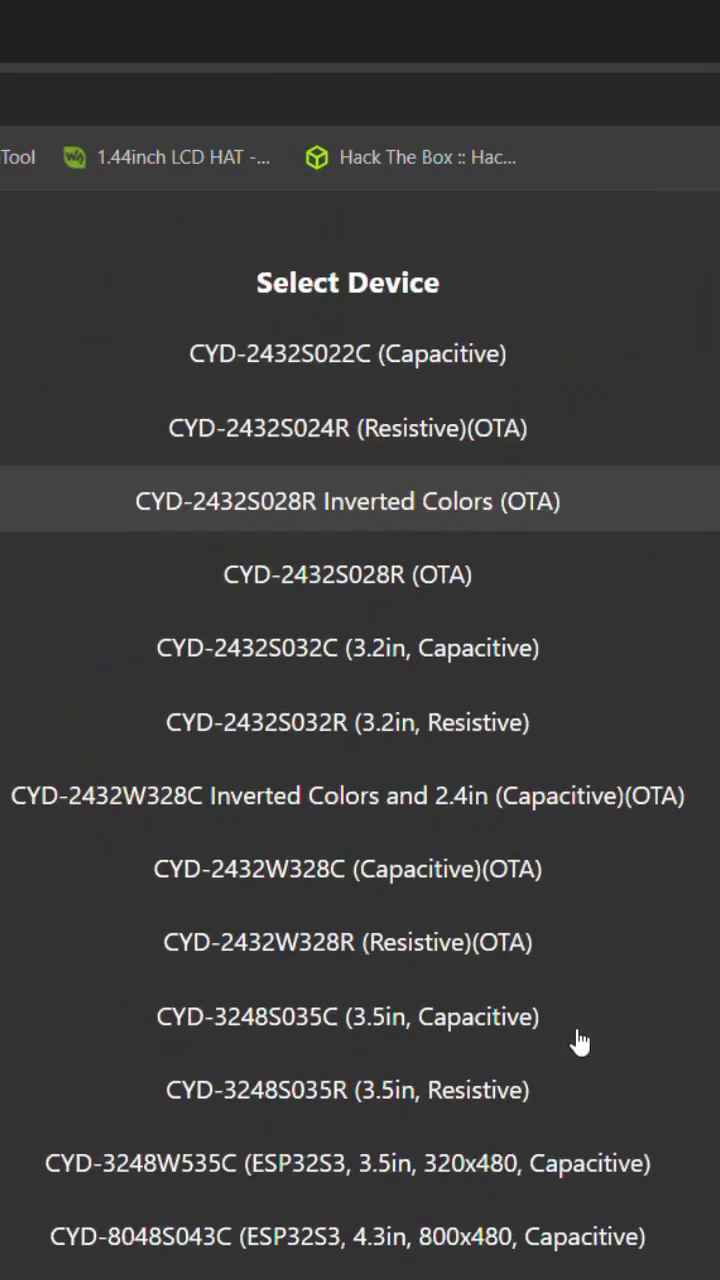
mouse_move(564, 536)
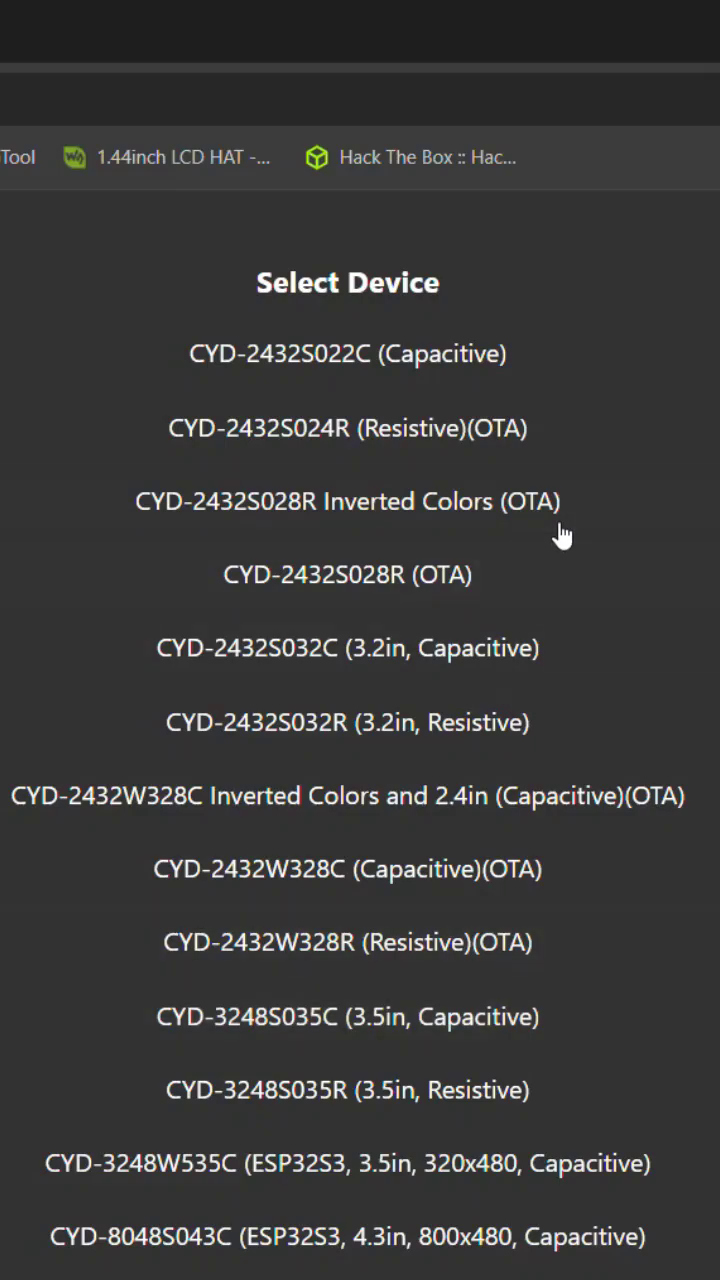
mouse_move(220, 64)
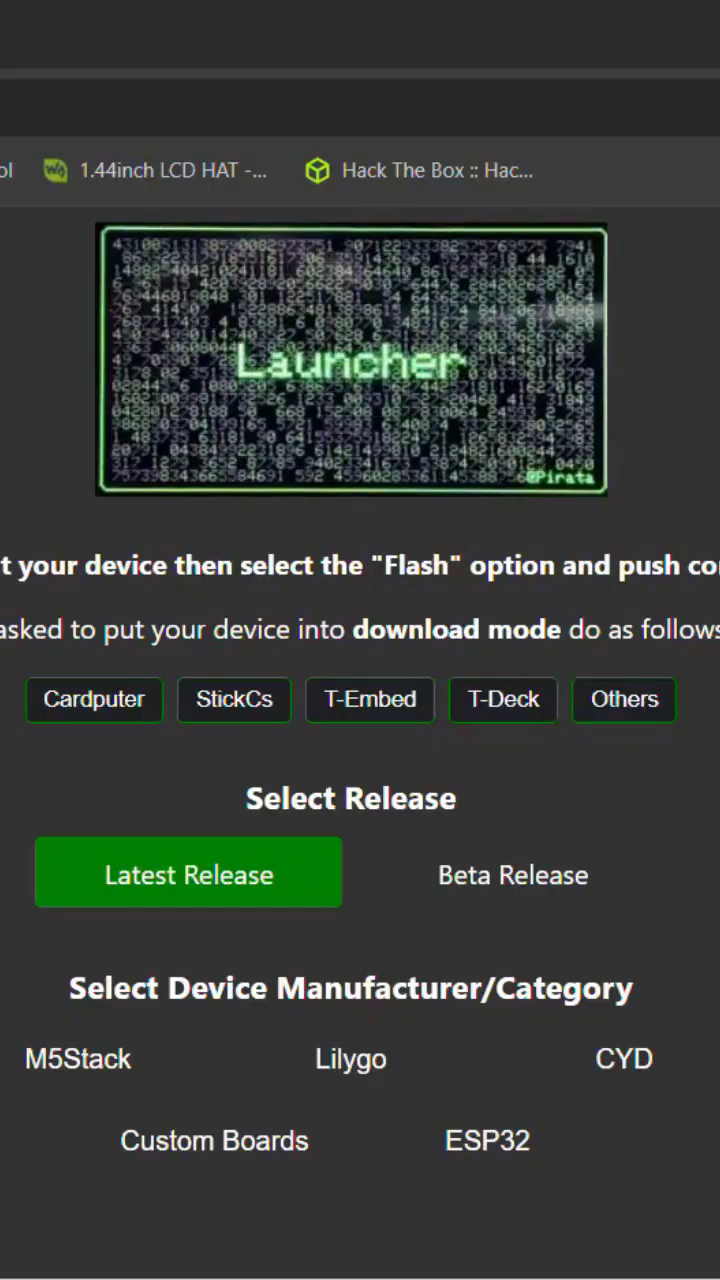
Select Beta Release, the CYD category and the CYD-2432S028R (OTA) board, reaching the install options
left_click(512, 872)
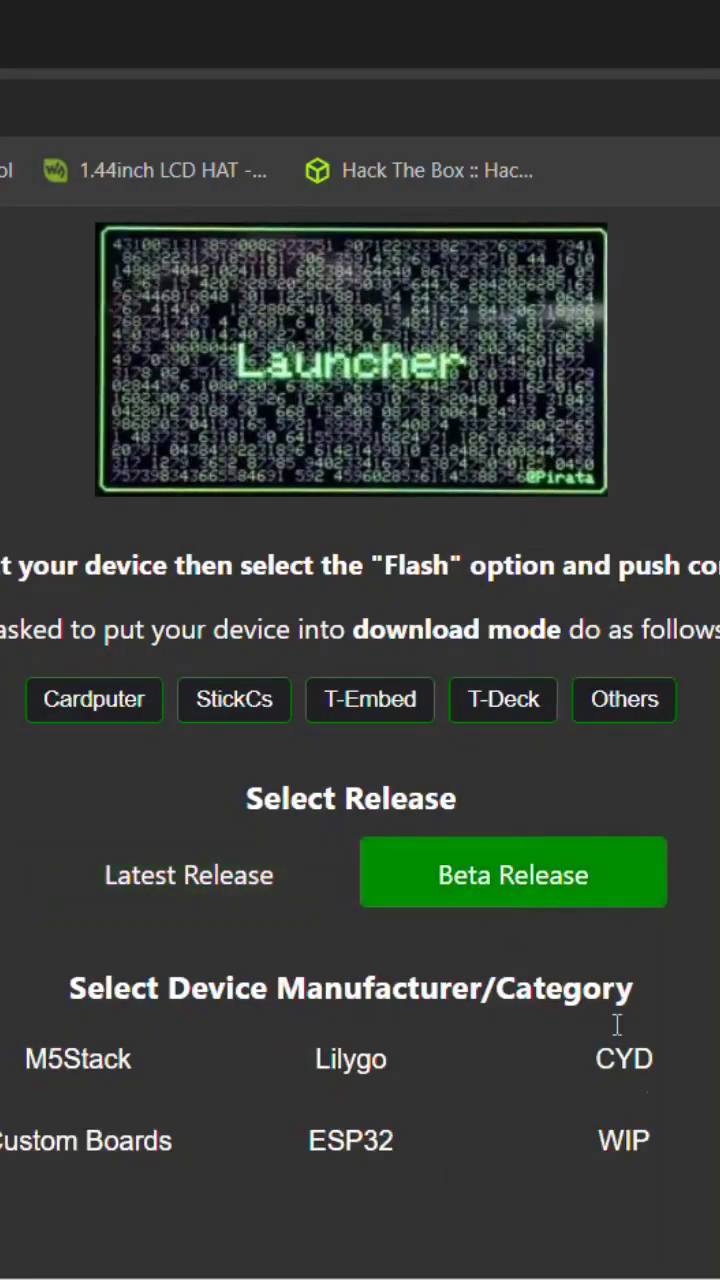
left_click(624, 1058)
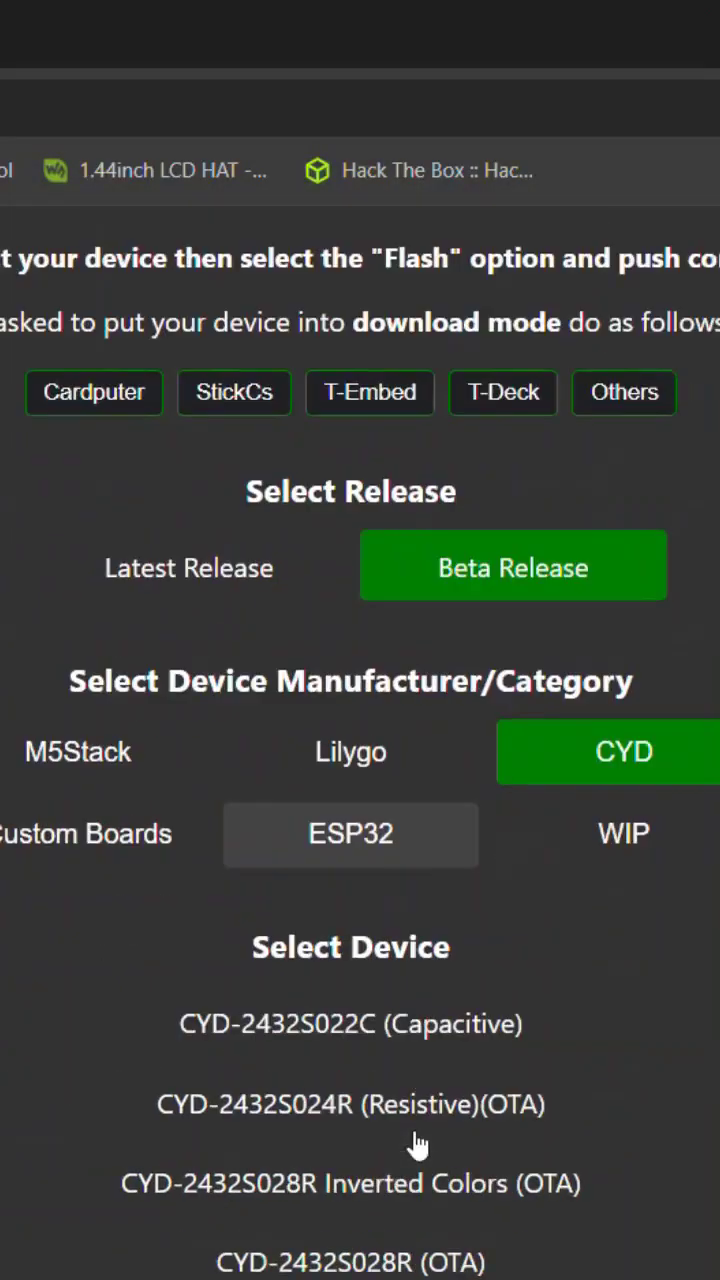
scroll("down", 3)
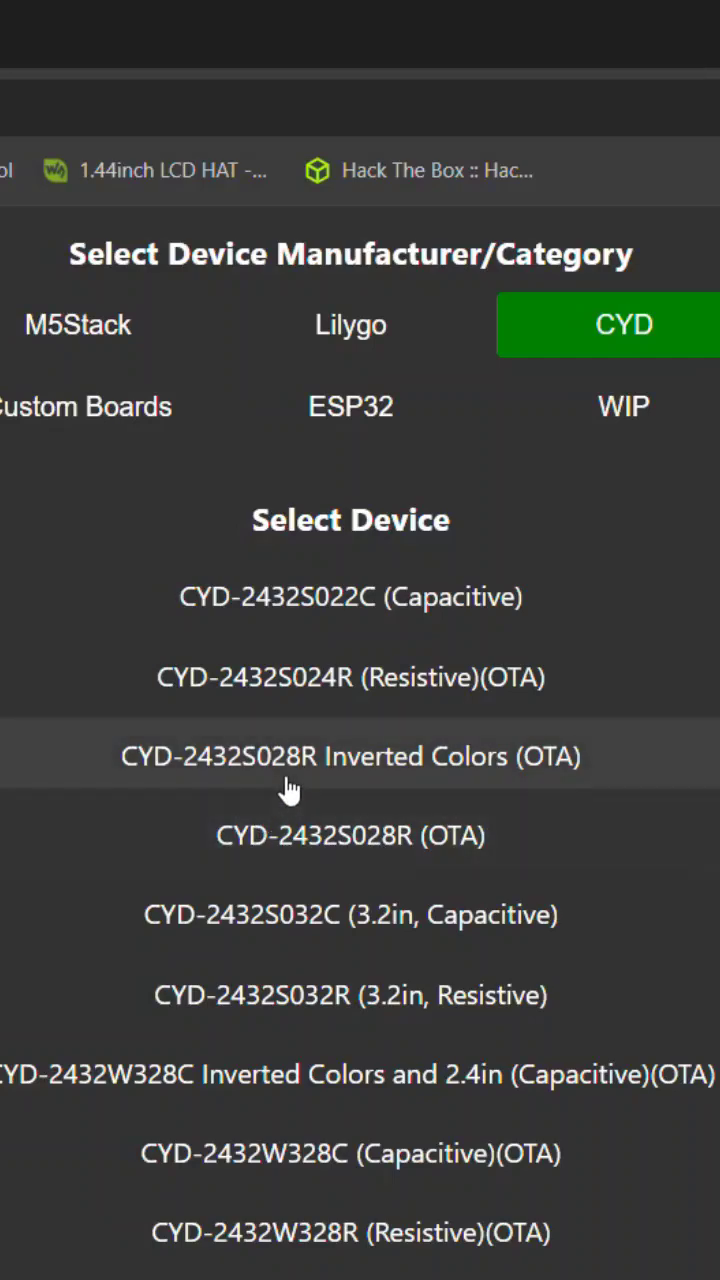
mouse_move(304, 772)
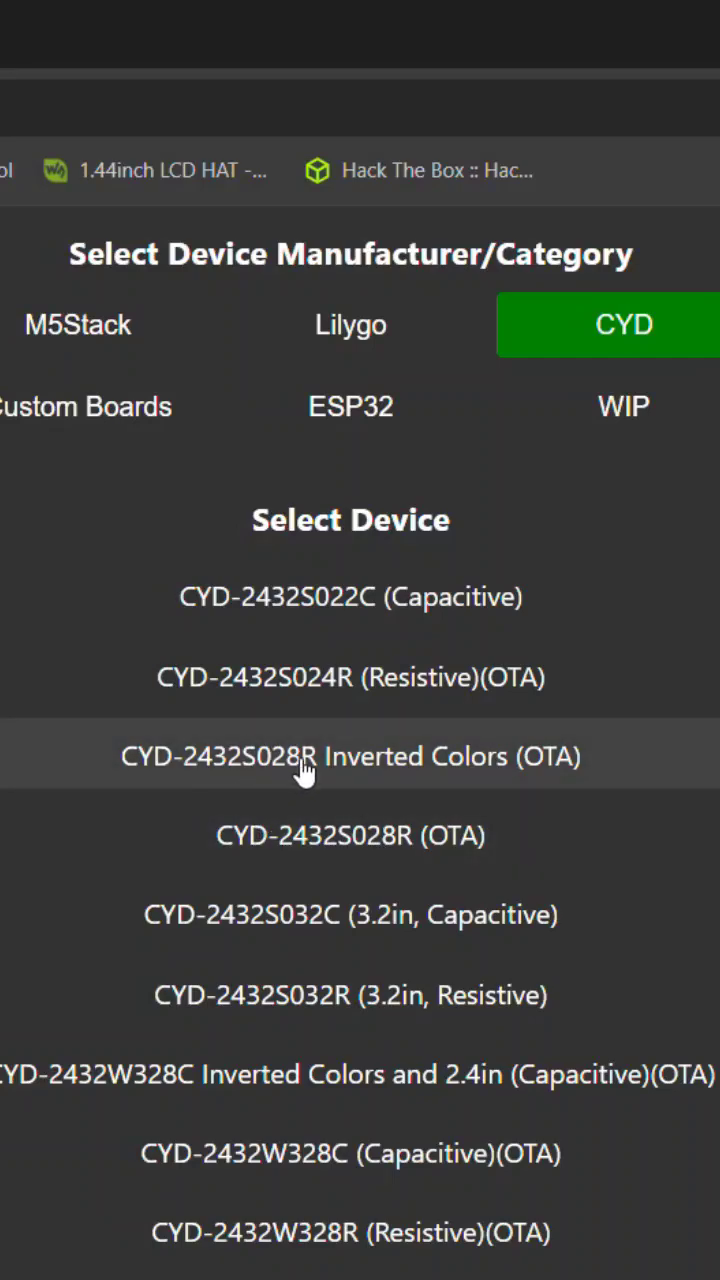
mouse_move(350, 836)
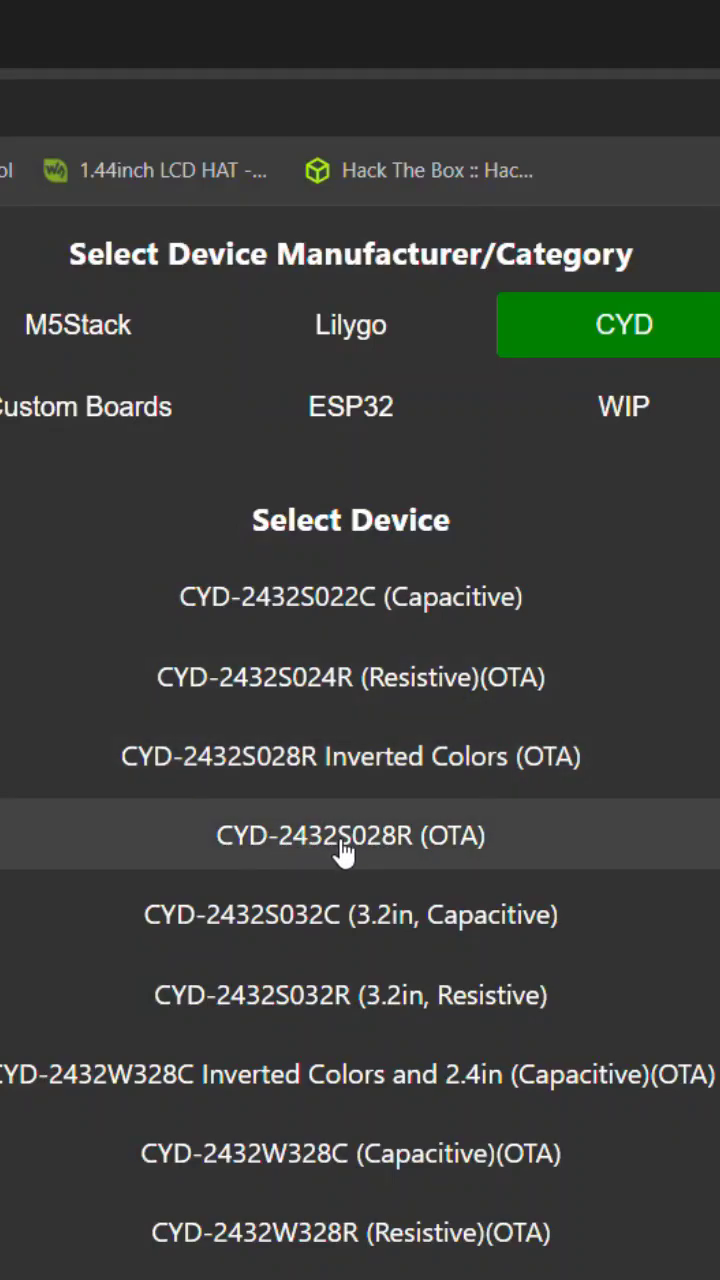
left_click(352, 836)
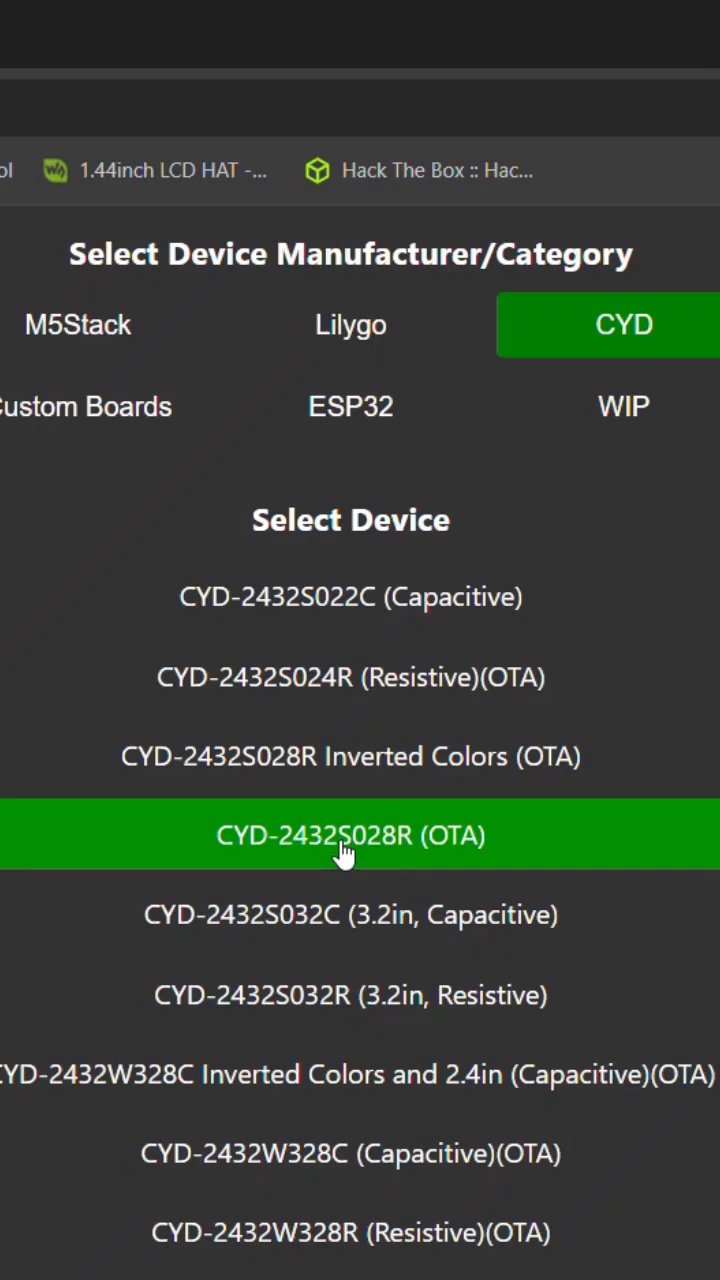
scroll("down", 3)
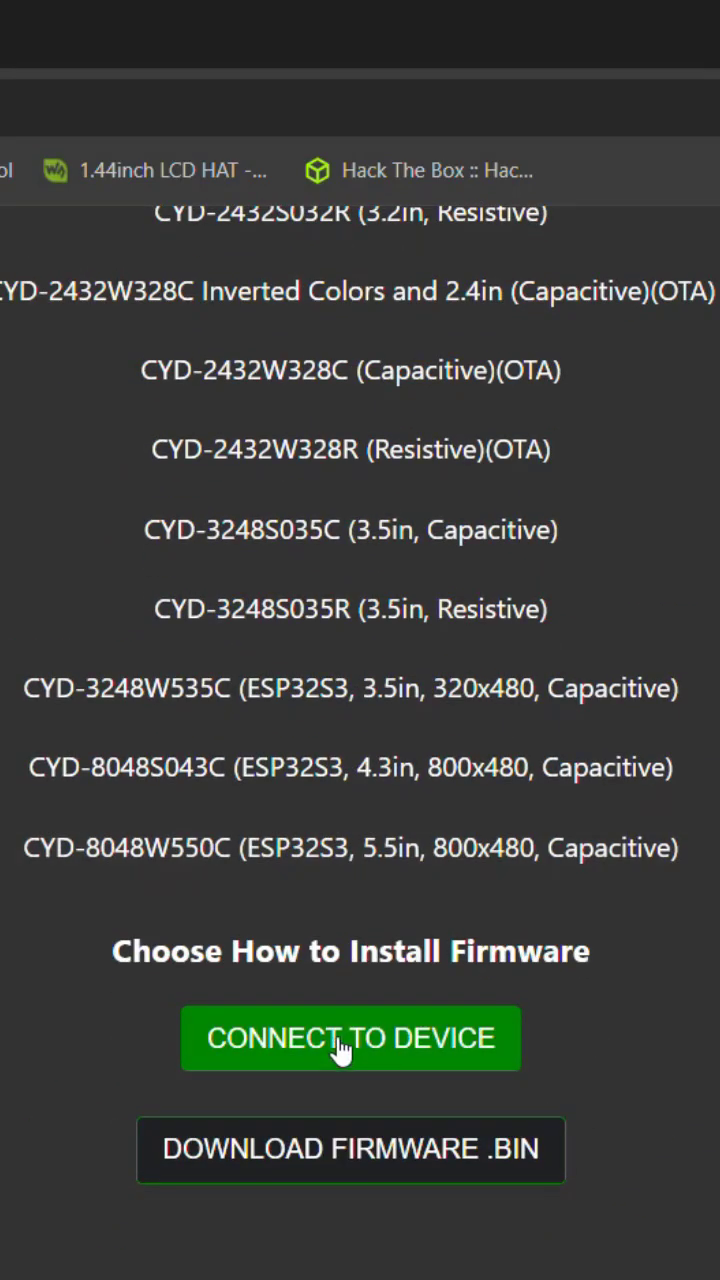
Connect to the board's serial port and install the CYD-2432S028R firmware with Erase device enabled
left_click(350, 1038)
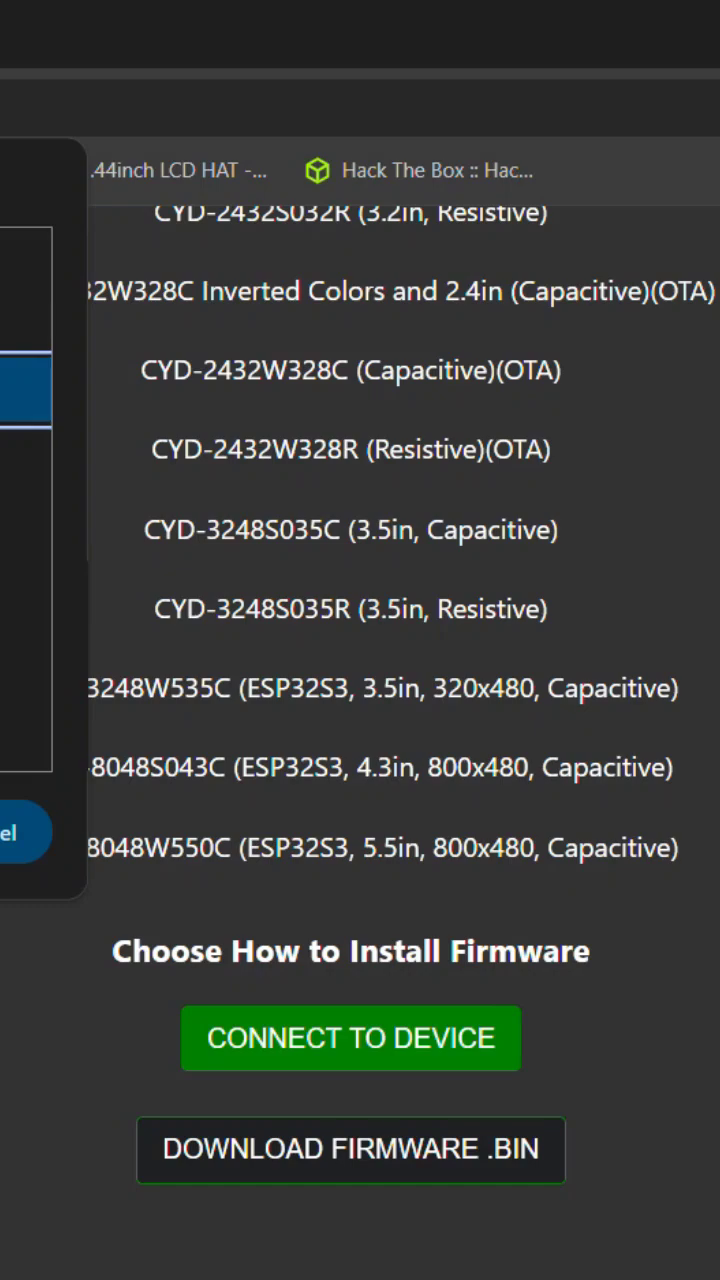
left_click(350, 1038)
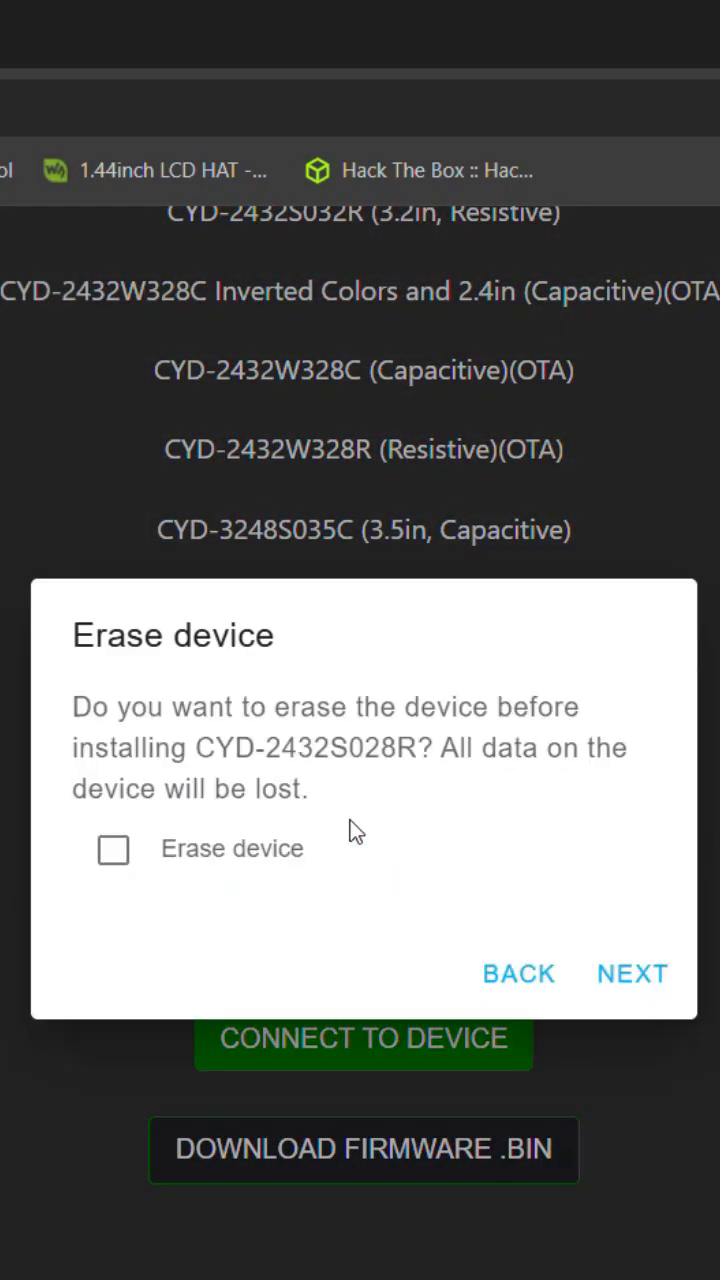
left_click(112, 848)
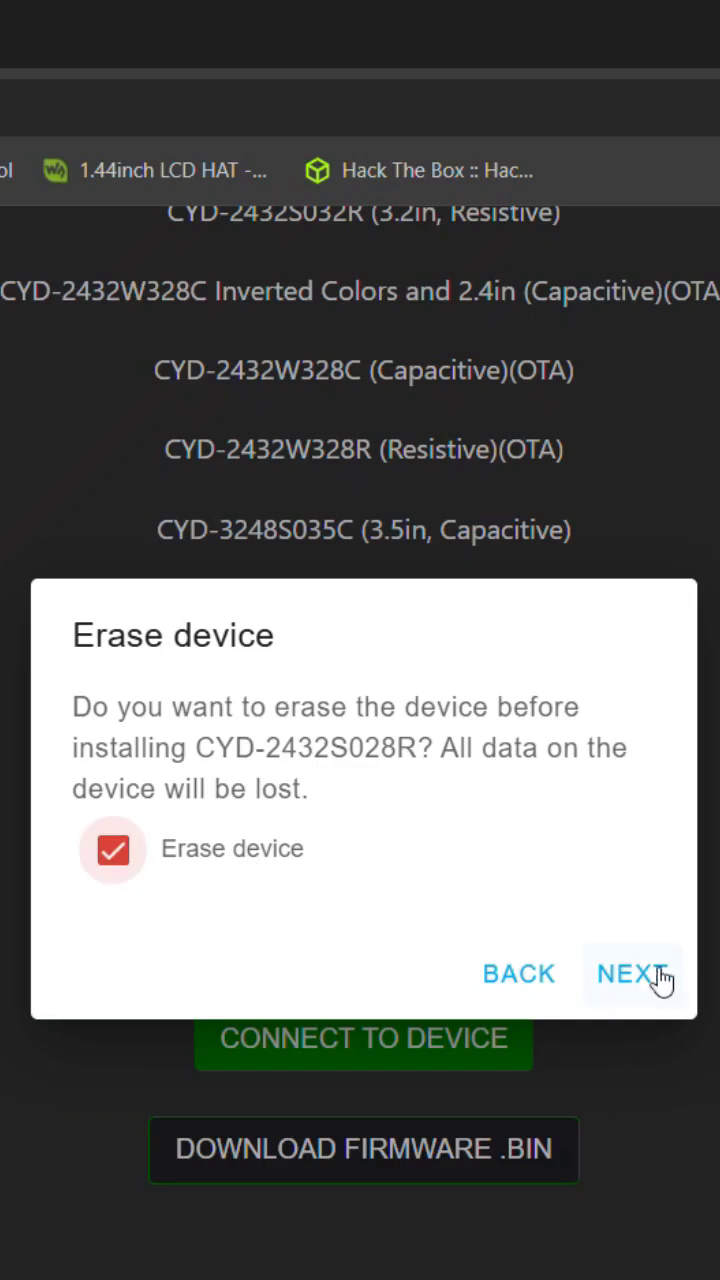
left_click(632, 972)
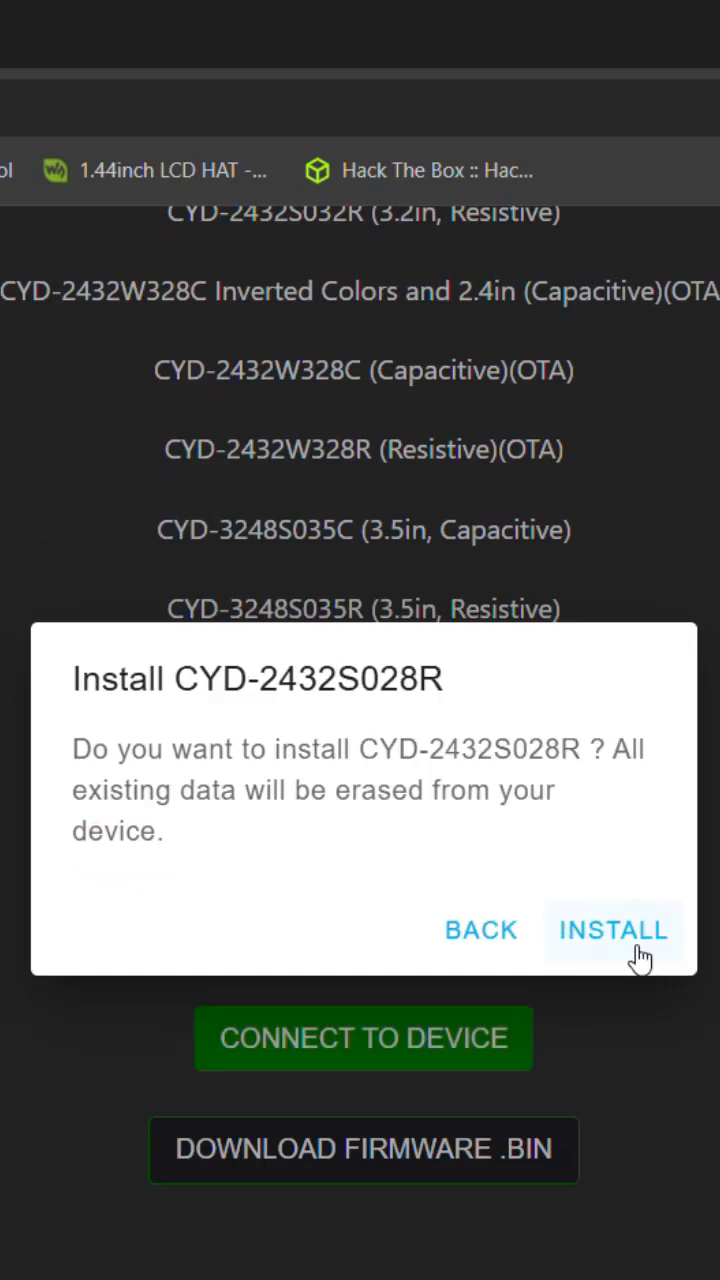
left_click(612, 930)
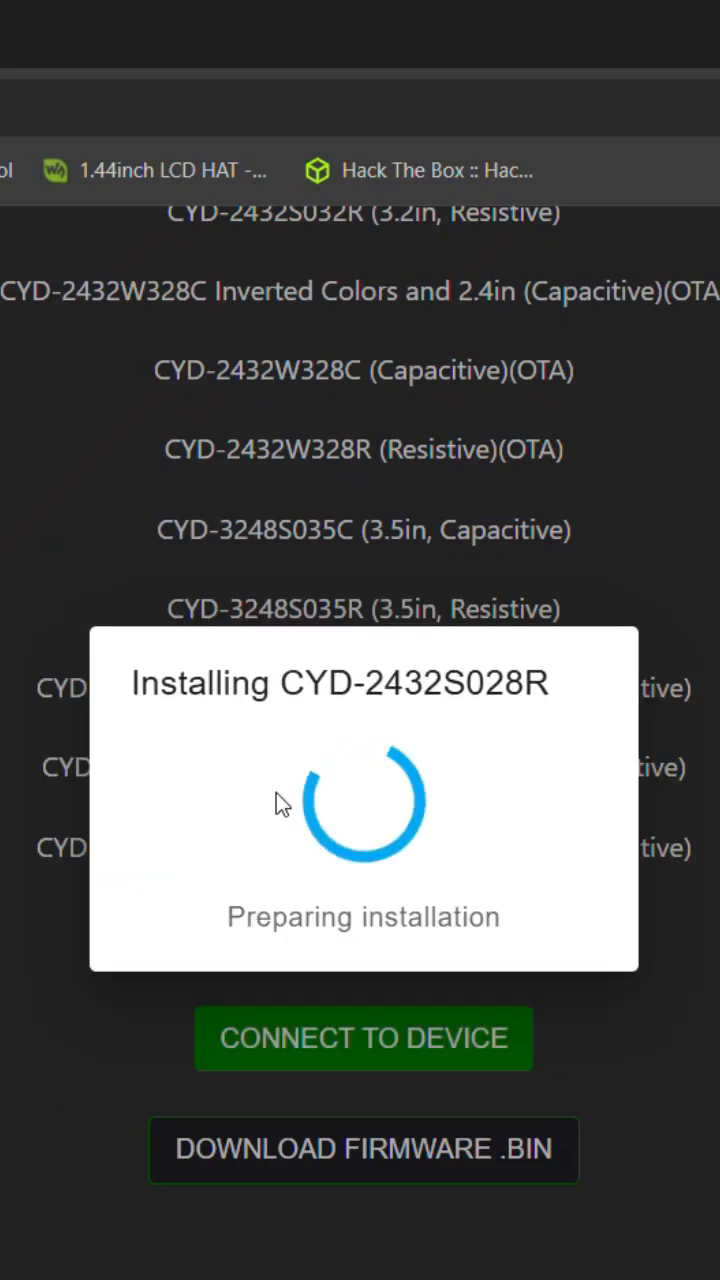